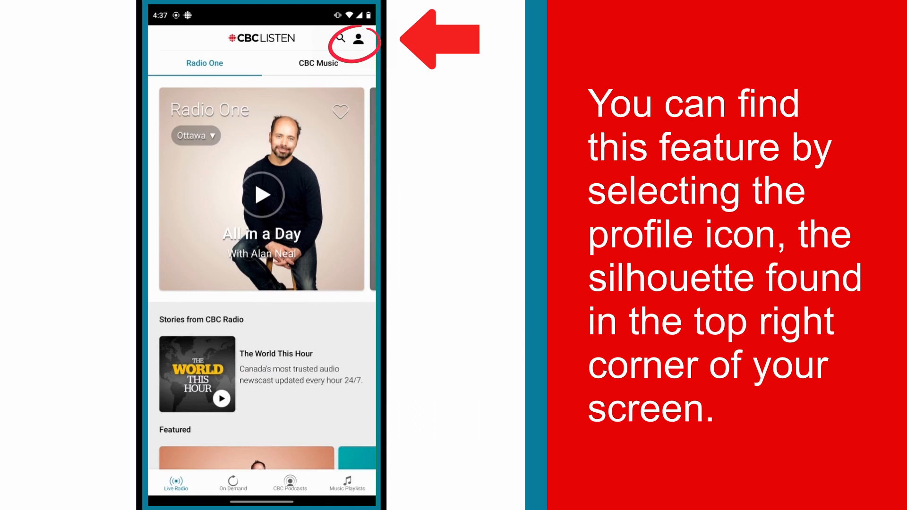
Open Library and Settings from the profile icon and scroll down to Troubleshooting.
left_click(359, 40)
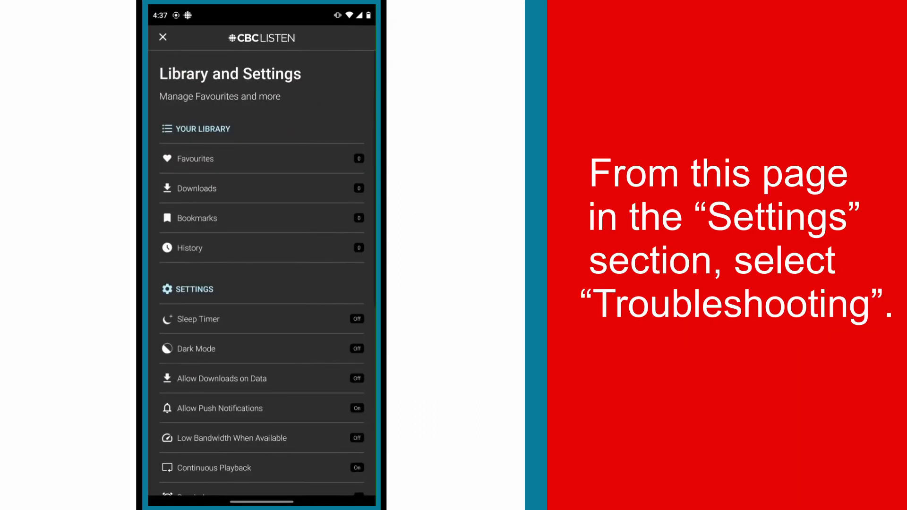
scroll("down", 3)
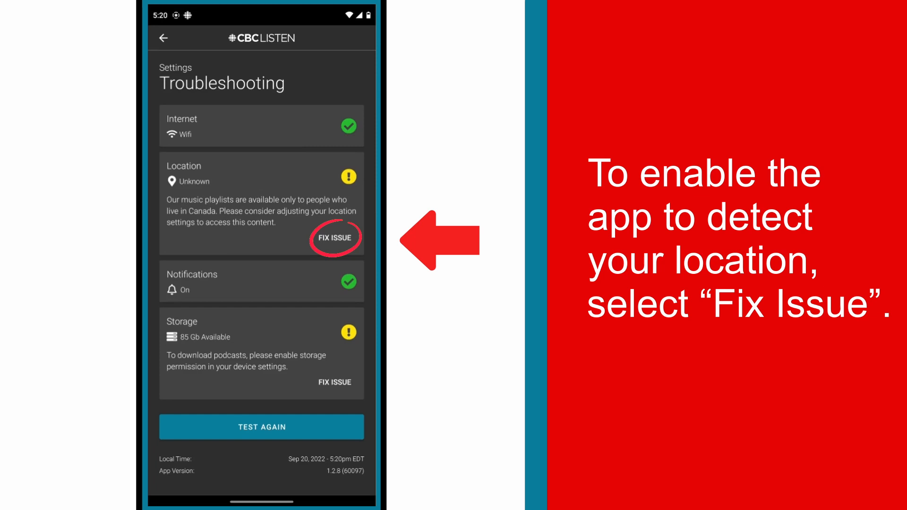
Choose Fix Issue under Location, then Open Settings in the No Location Permission dialog.
left_click(334, 237)
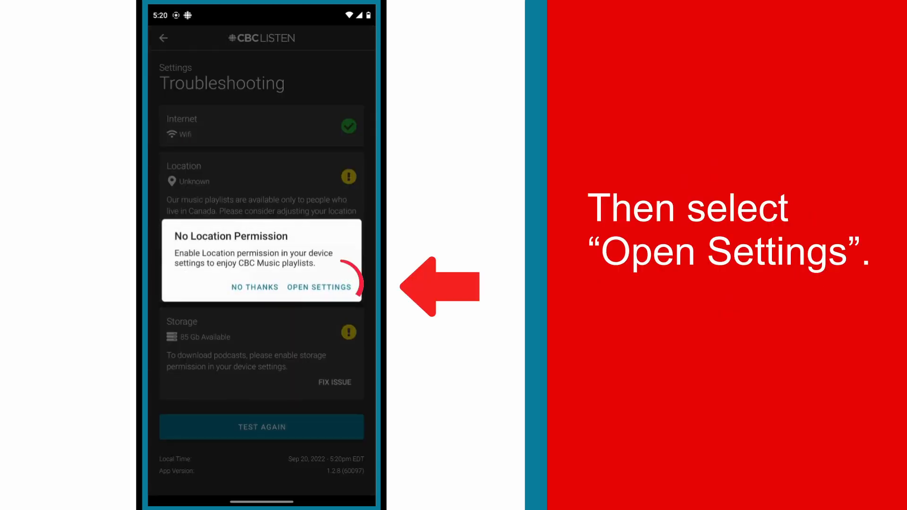
left_click(319, 287)
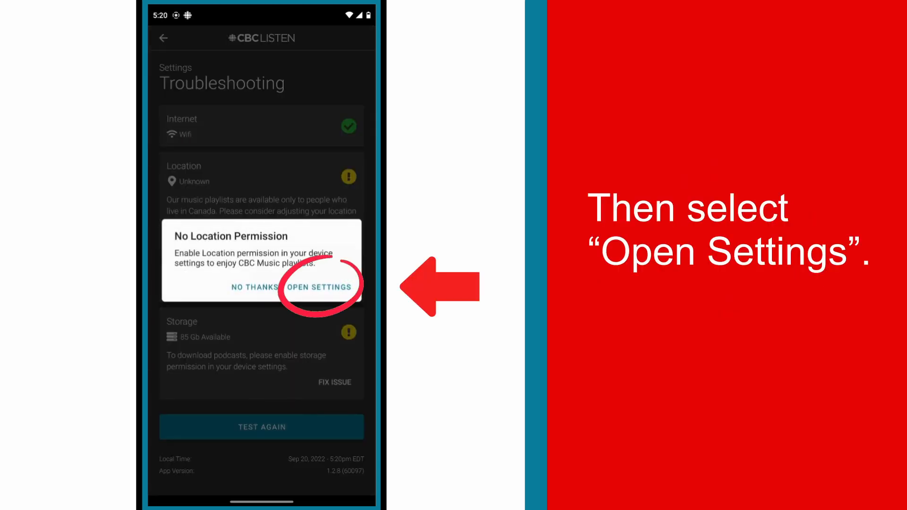
left_click(319, 287)
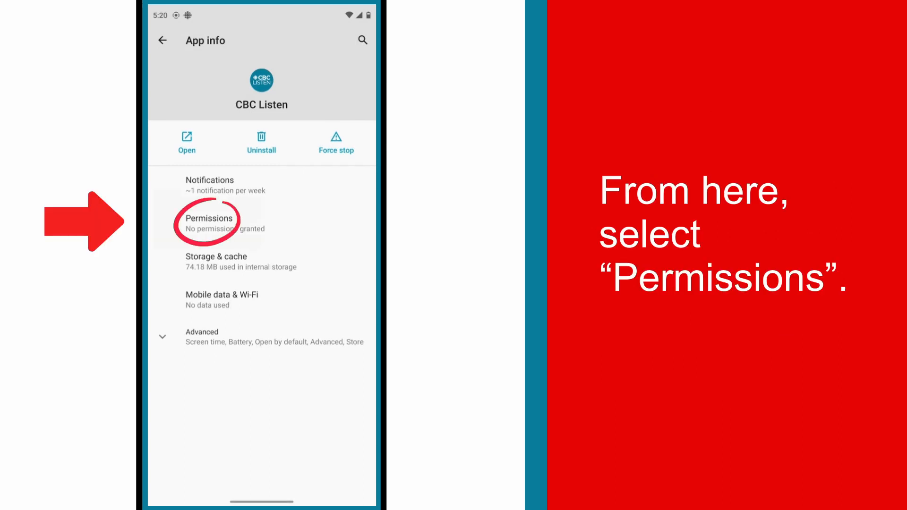
Set CBC Listen's Android location permission to 'Allow only while using the app'.
left_click(209, 218)
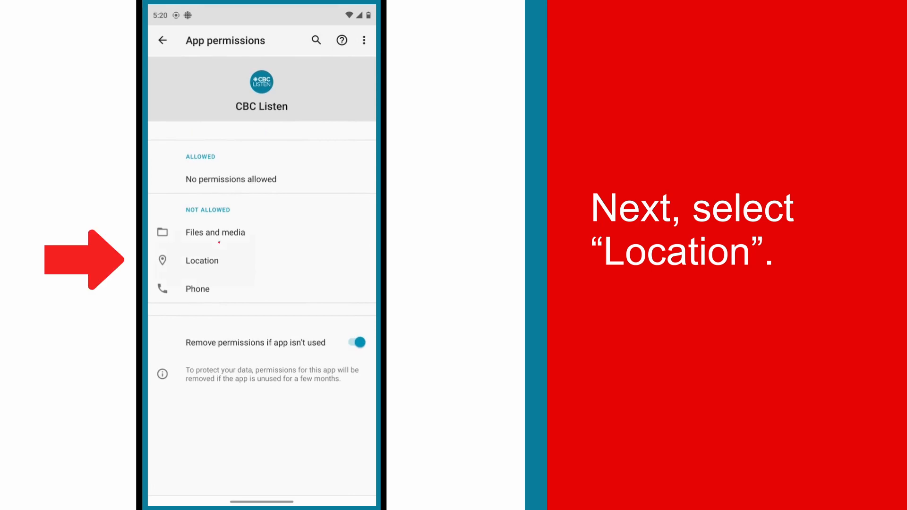
left_click(202, 261)
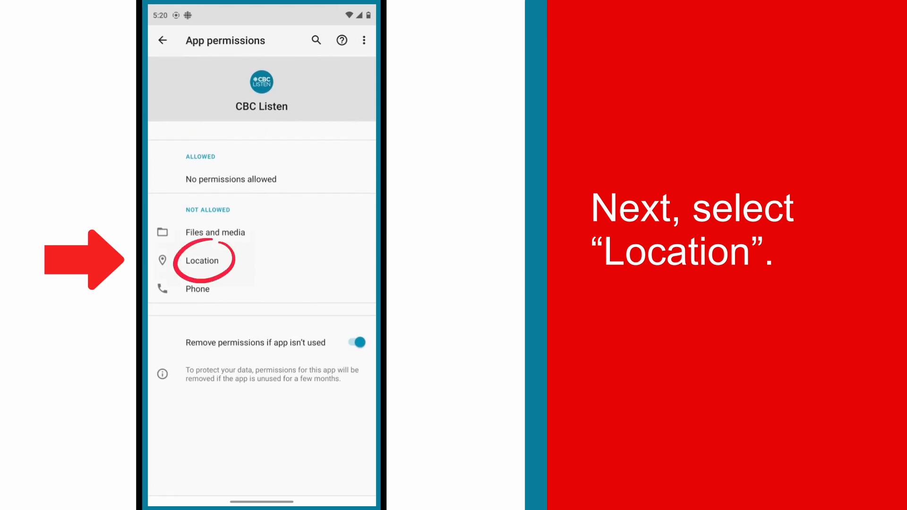
left_click(202, 261)
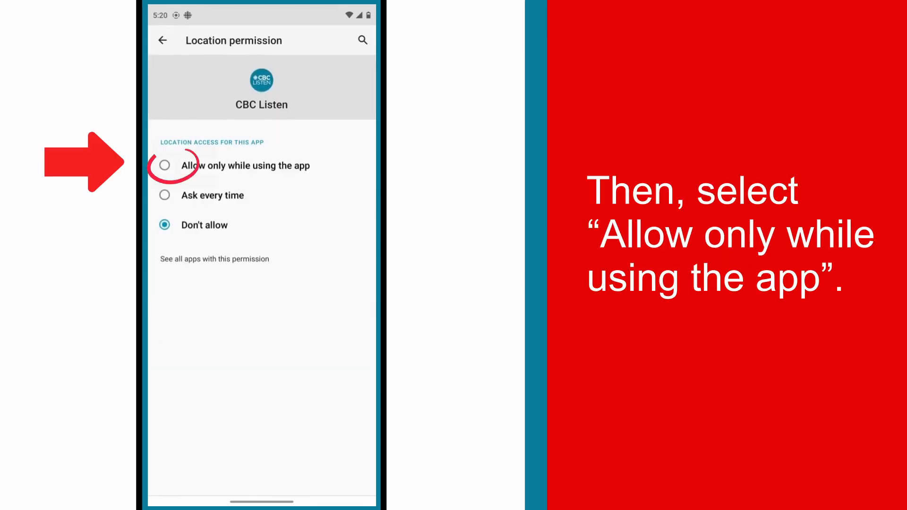
left_click(165, 165)
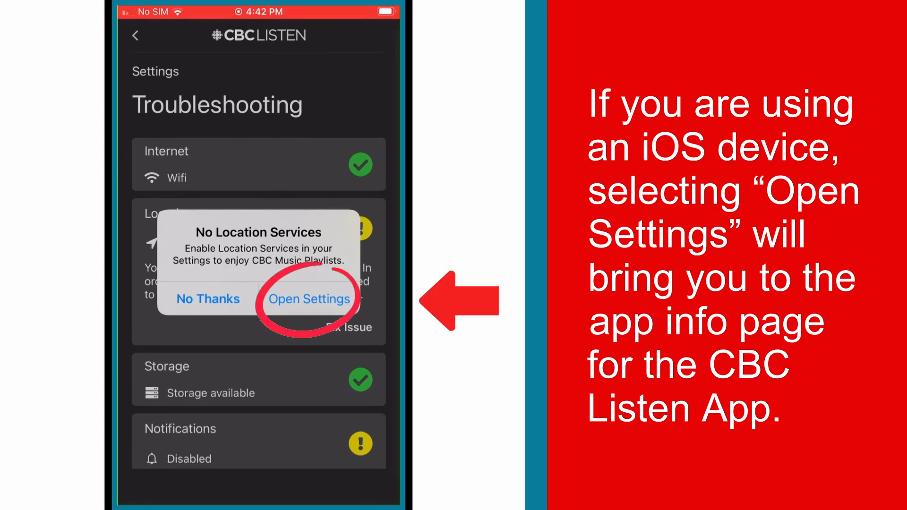
Follow Open Settings and set CBC Listen's iOS Location access to While Using the App.
left_click(309, 298)
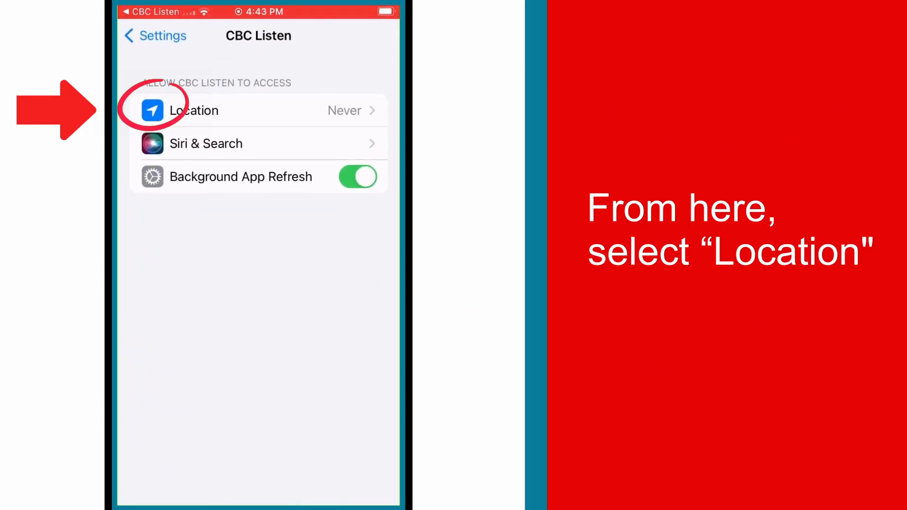
left_click(193, 110)
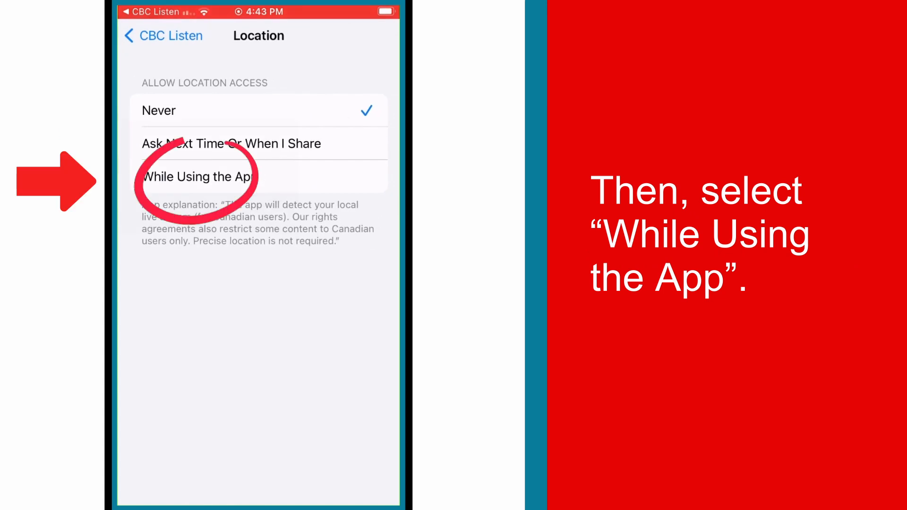
left_click(198, 177)
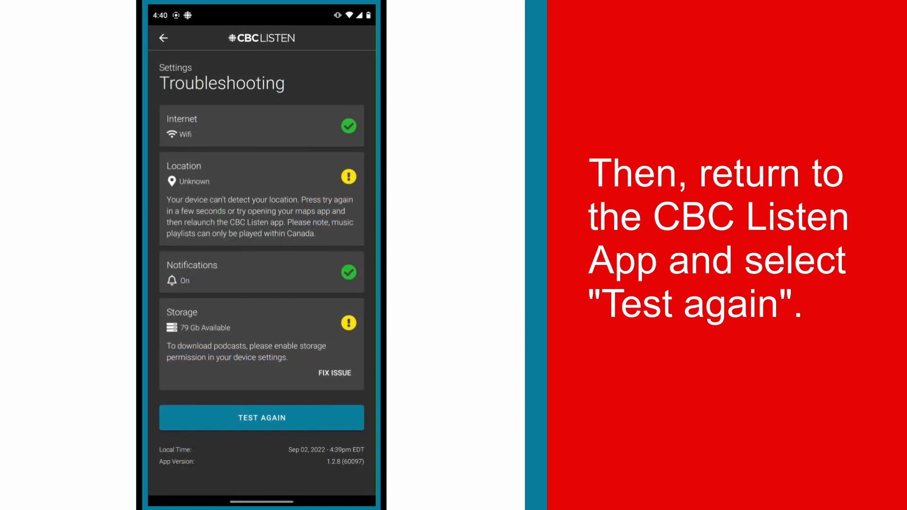
Run Test Again so Location shows Toronto - CA with a green checkmark.
left_click(261, 418)
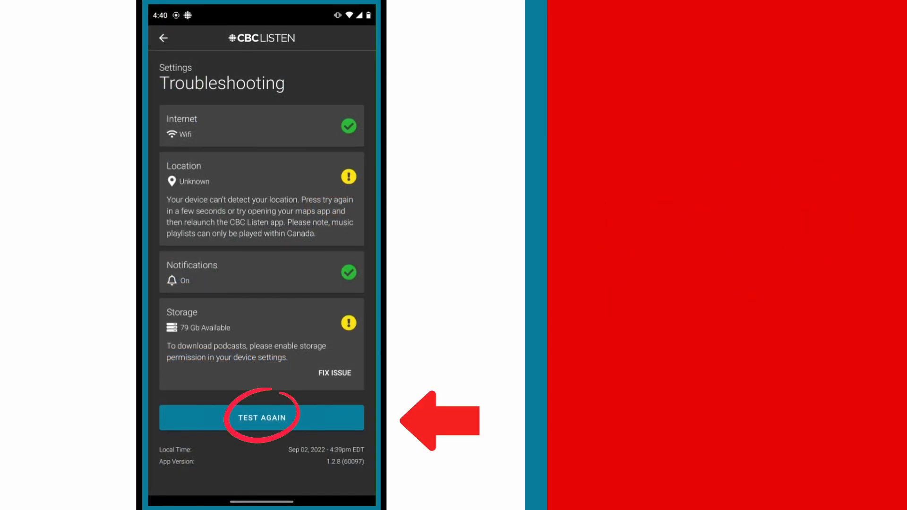
left_click(262, 417)
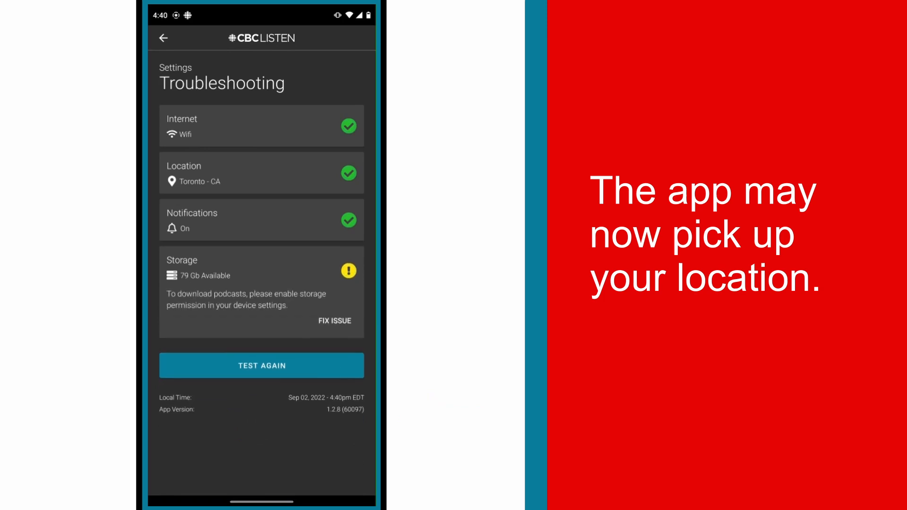